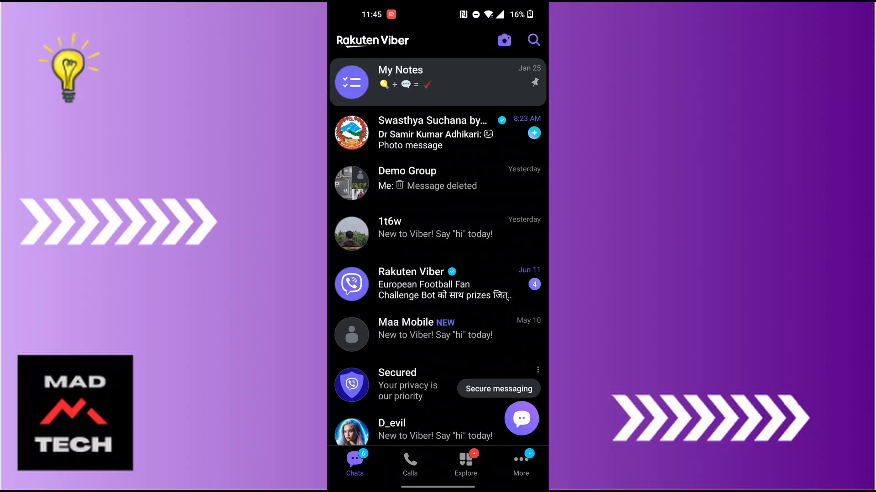
# Step: Switch from the chat list to Viber's More page
pyautogui.click(520, 466)
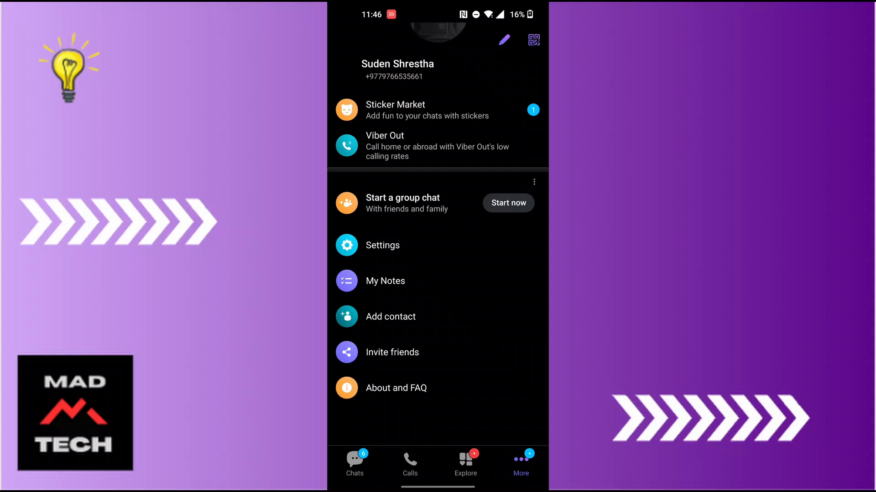
# Step: Go to Settings from the More page
pyautogui.click(382, 246)
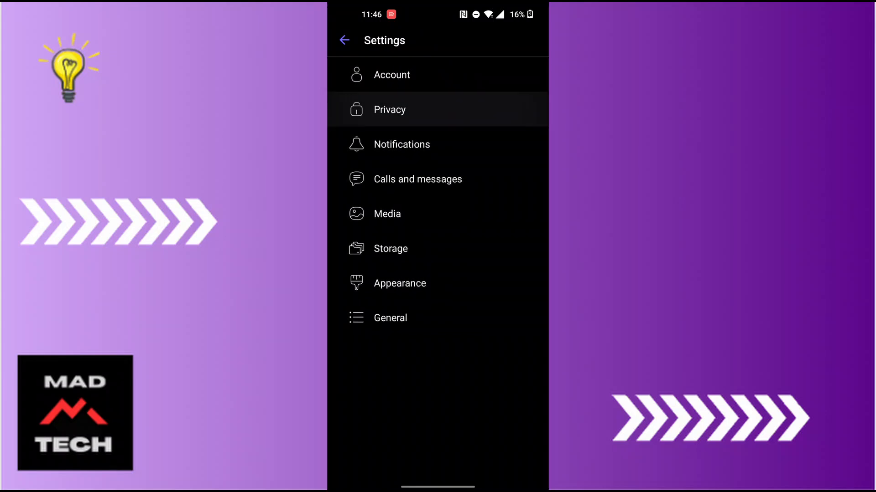
# Step: In Privacy settings, turn off 'Send seen status'
pyautogui.click(389, 109)
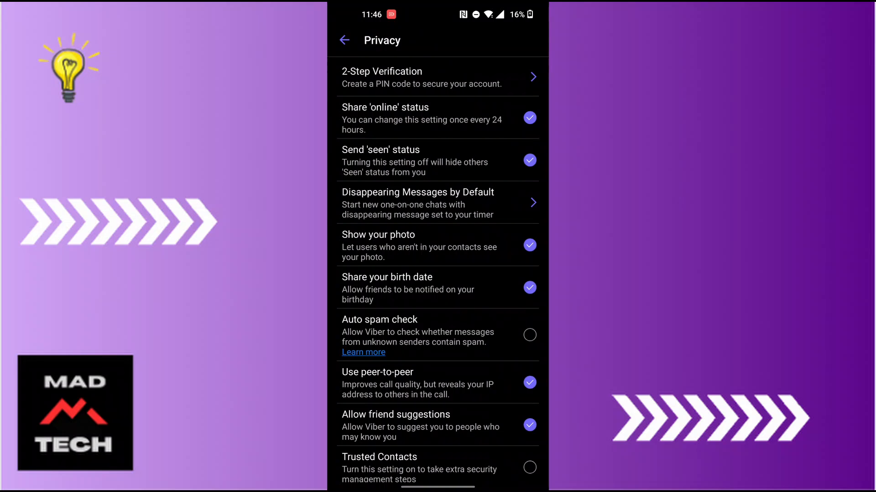
pyautogui.click(529, 160)
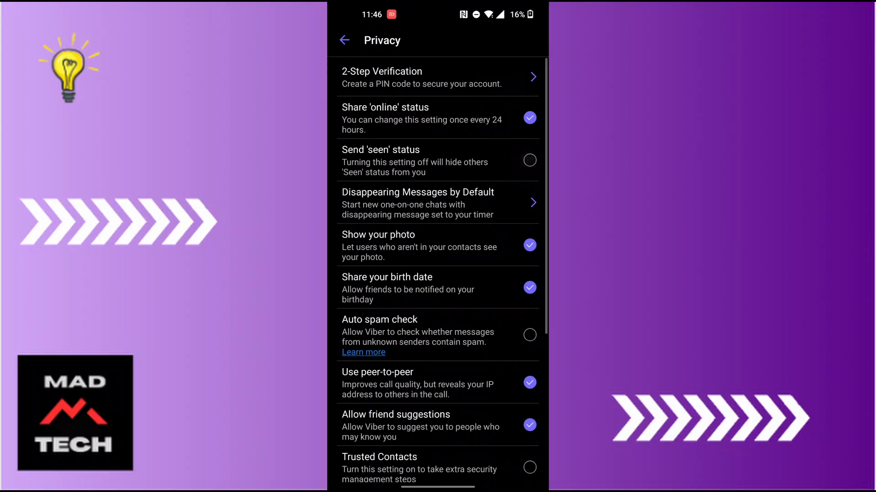